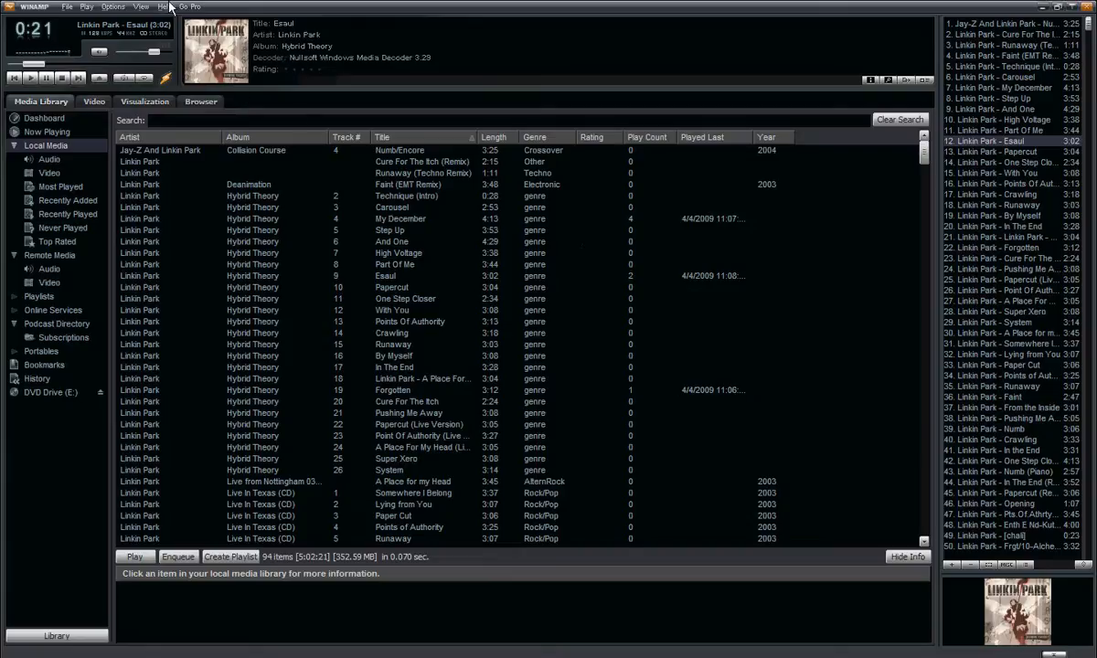
# Step: View Winamp's version and copyright information from the Help menu, then close it
pyautogui.click(162, 6)
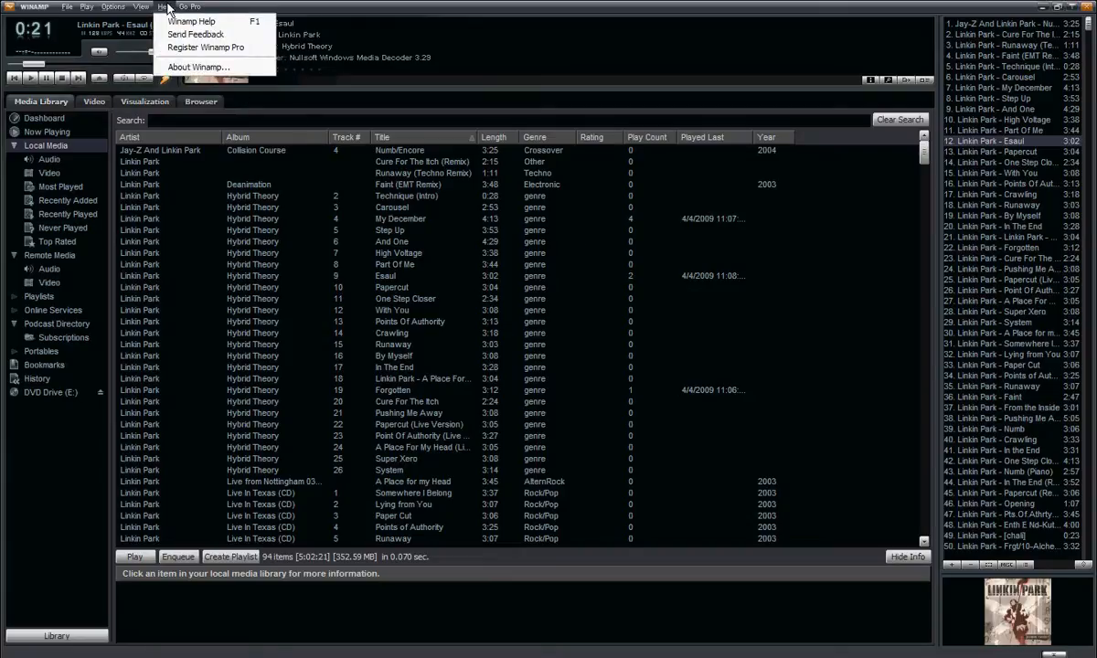
pyautogui.moveTo(197, 66)
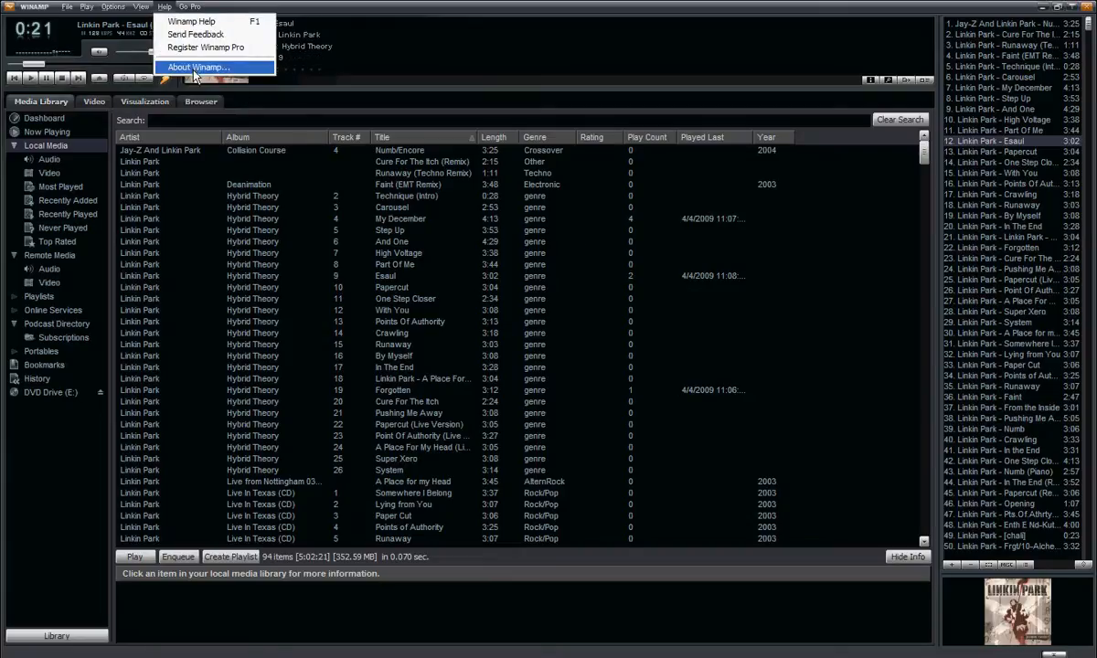
pyautogui.click(196, 67)
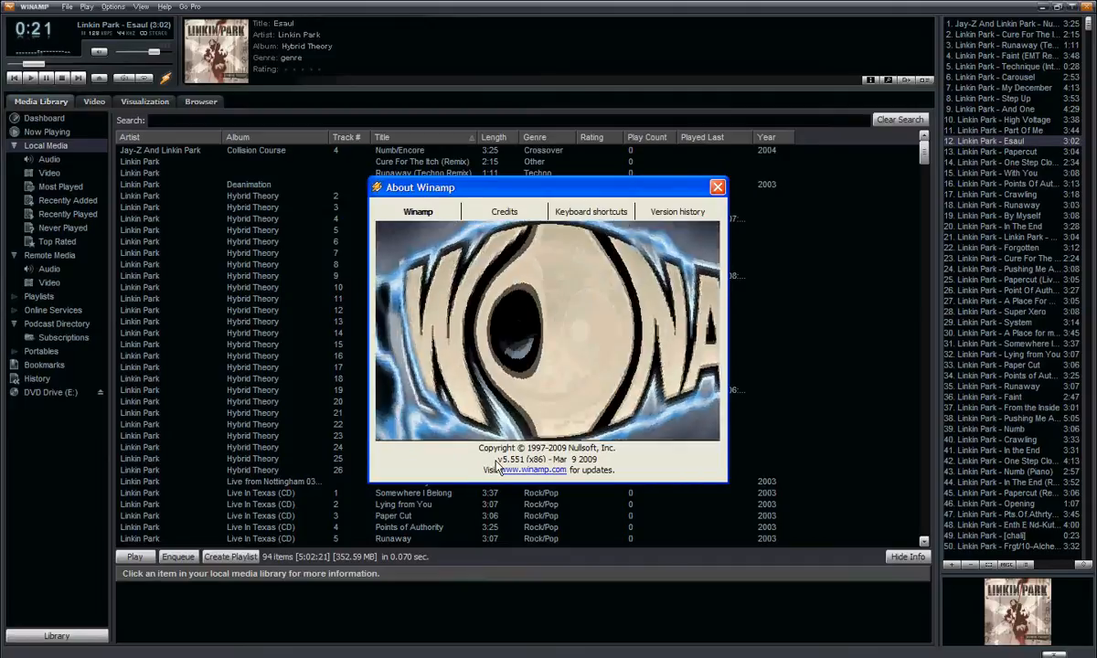
pyautogui.click(717, 188)
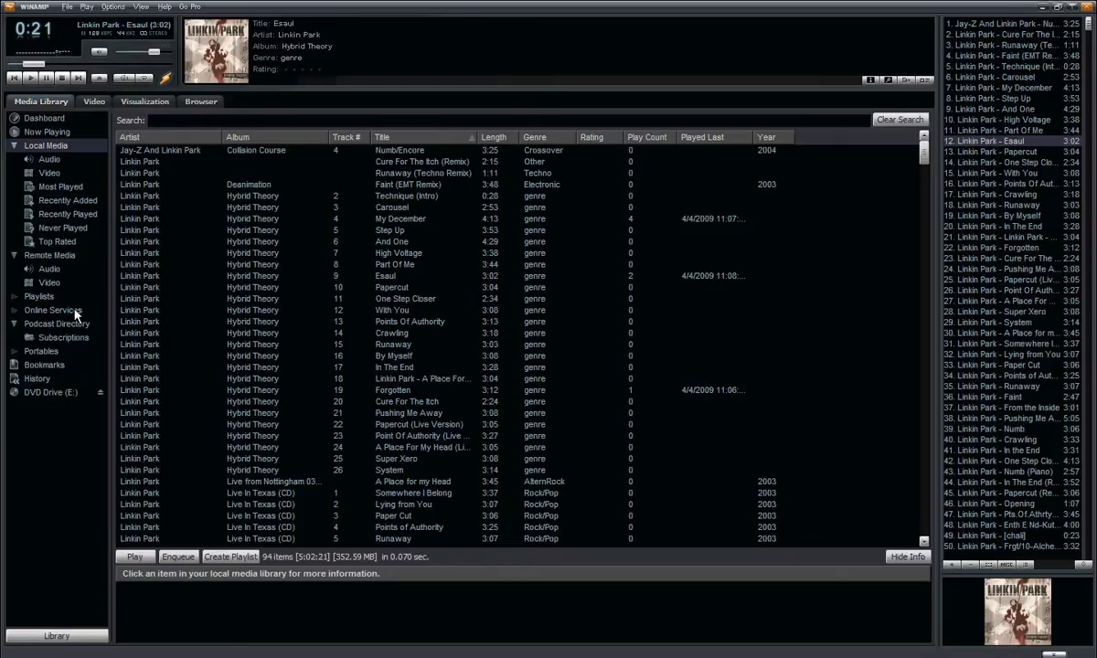
# Step: Open Online Services and show page 2 of the Most Popular services list
pyautogui.click(53, 310)
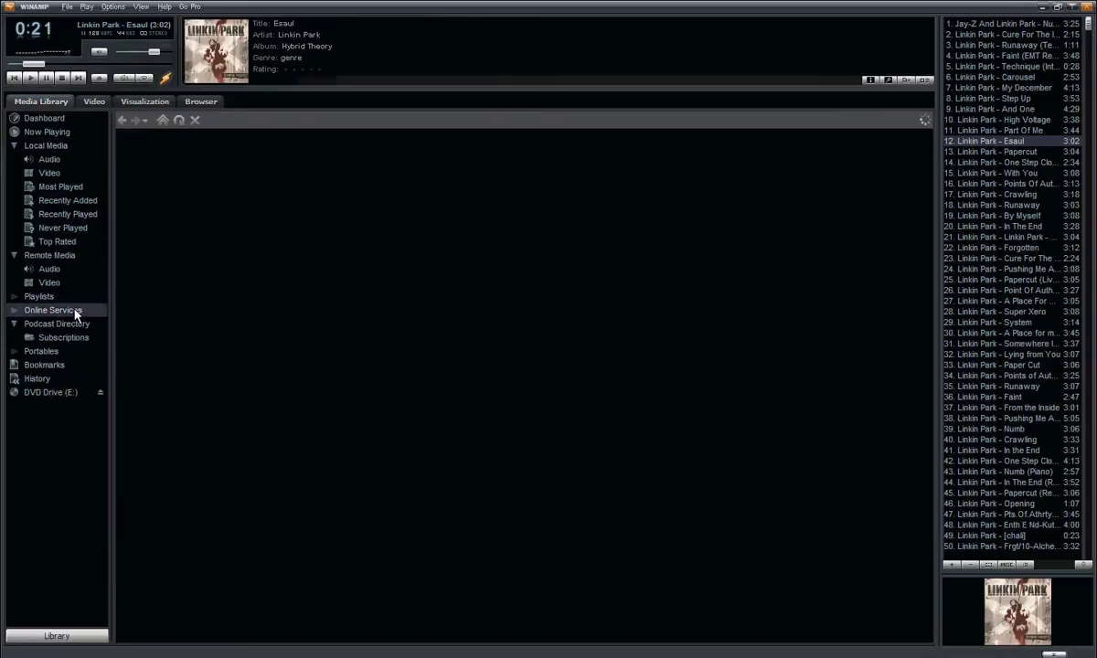
pyautogui.click(53, 310)
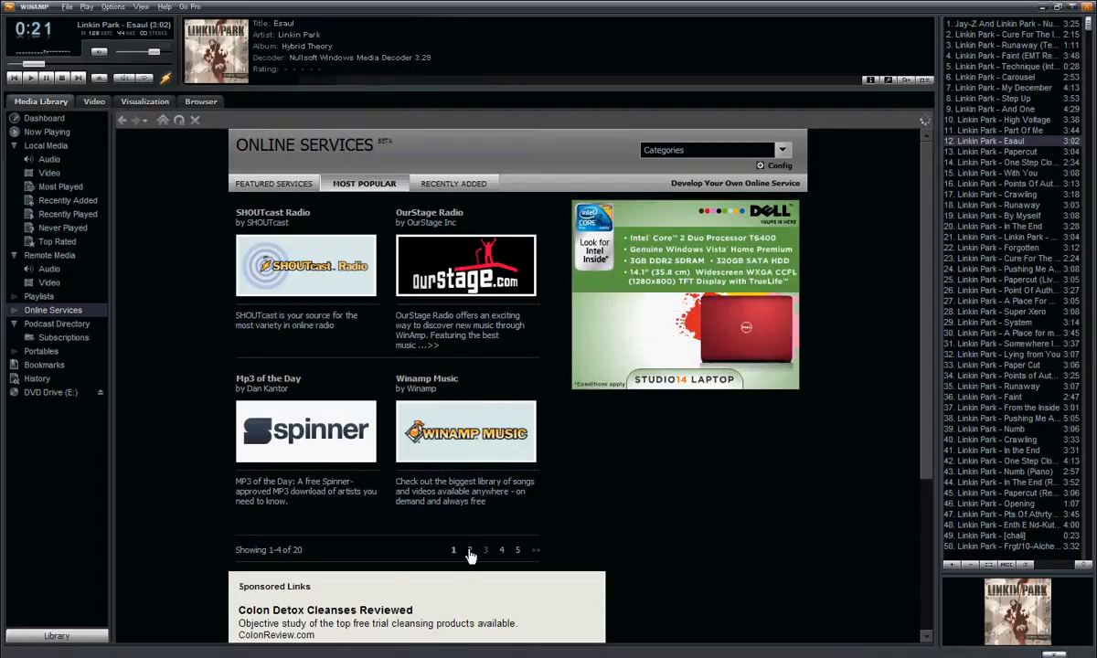
pyautogui.click(468, 550)
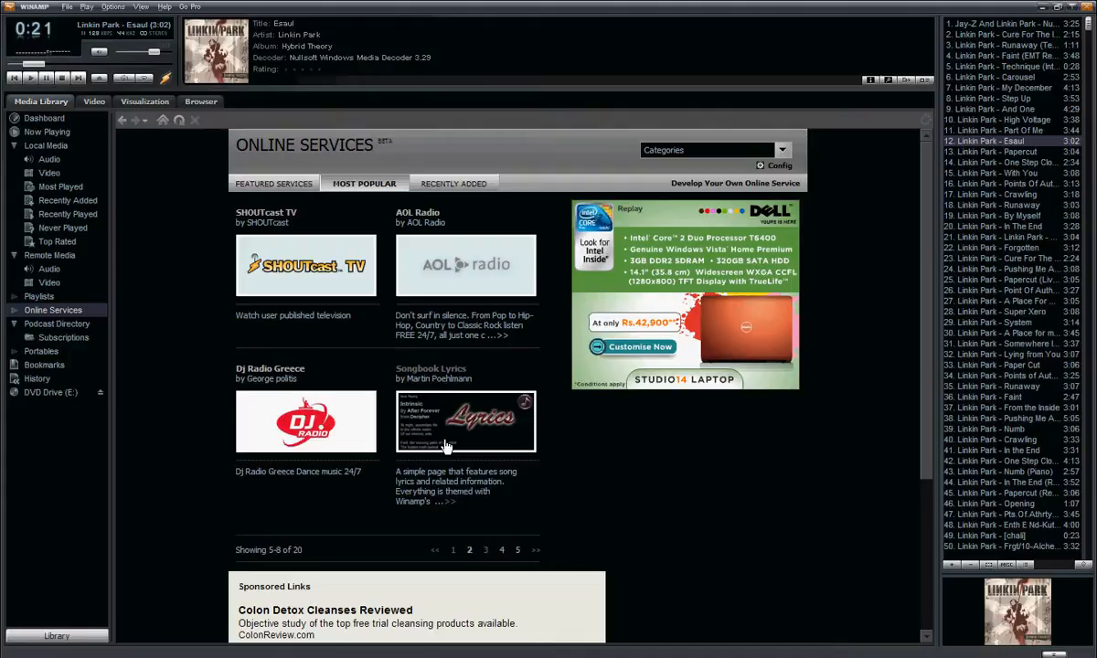
# Step: Open the Songbook Lyrics details page and add it to Winamp
pyautogui.click(466, 421)
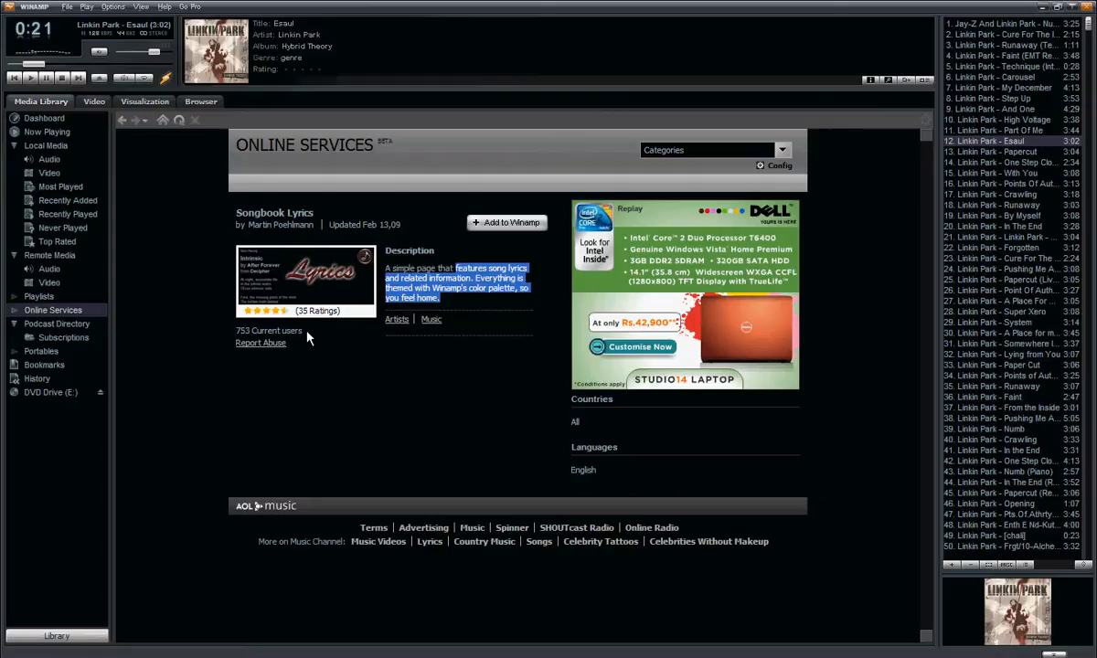
pyautogui.moveTo(442, 344)
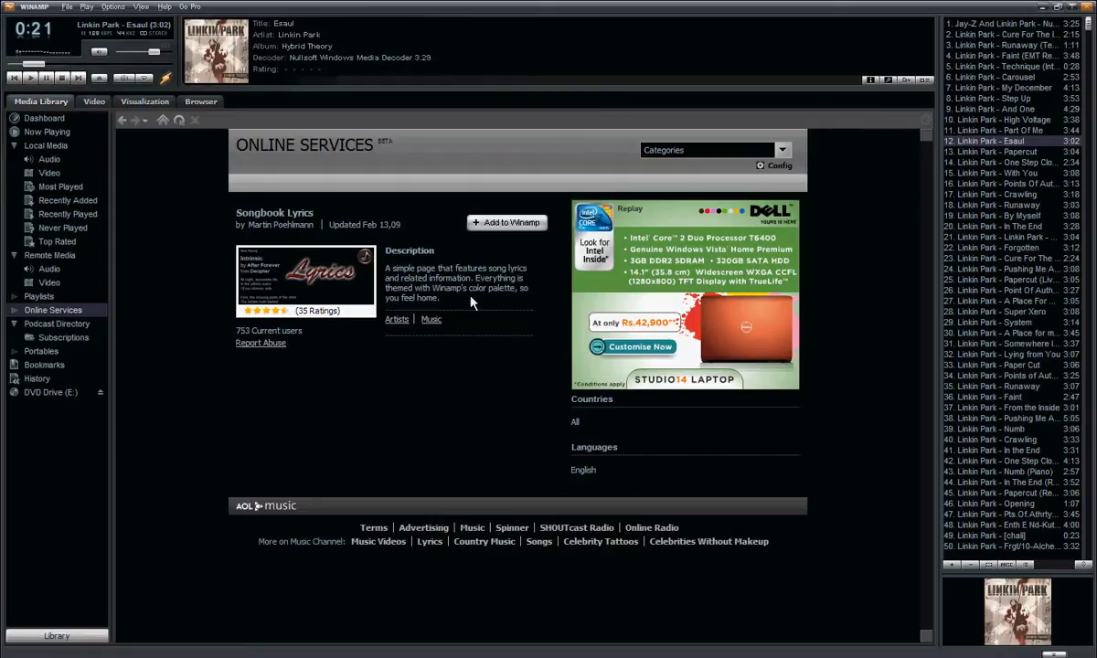
pyautogui.moveTo(507, 222)
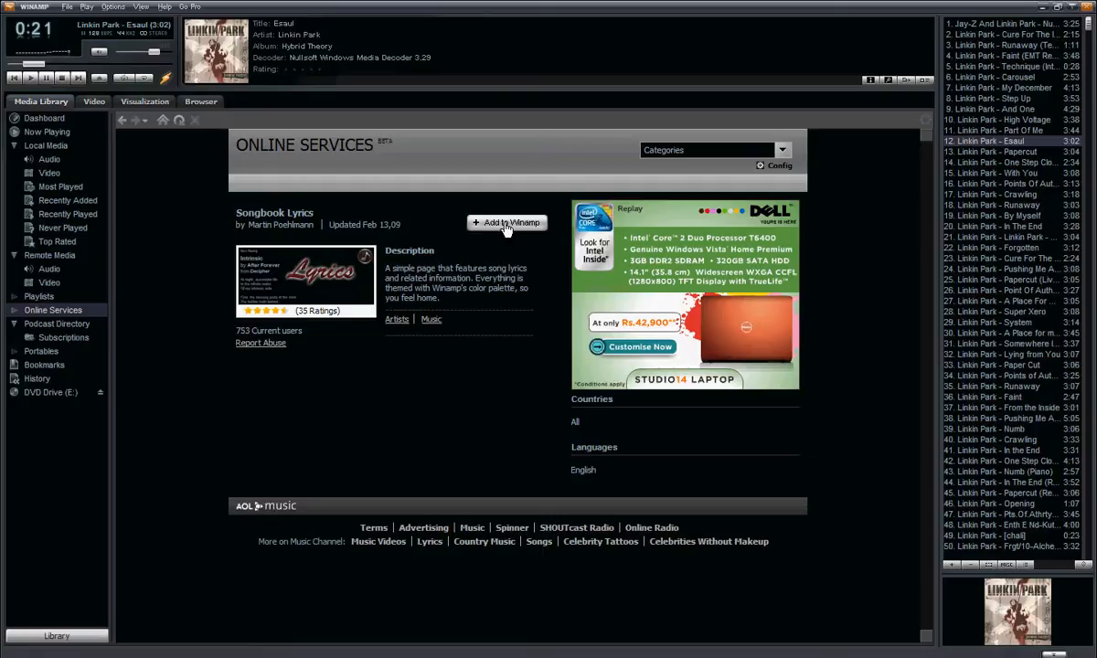
pyautogui.click(507, 222)
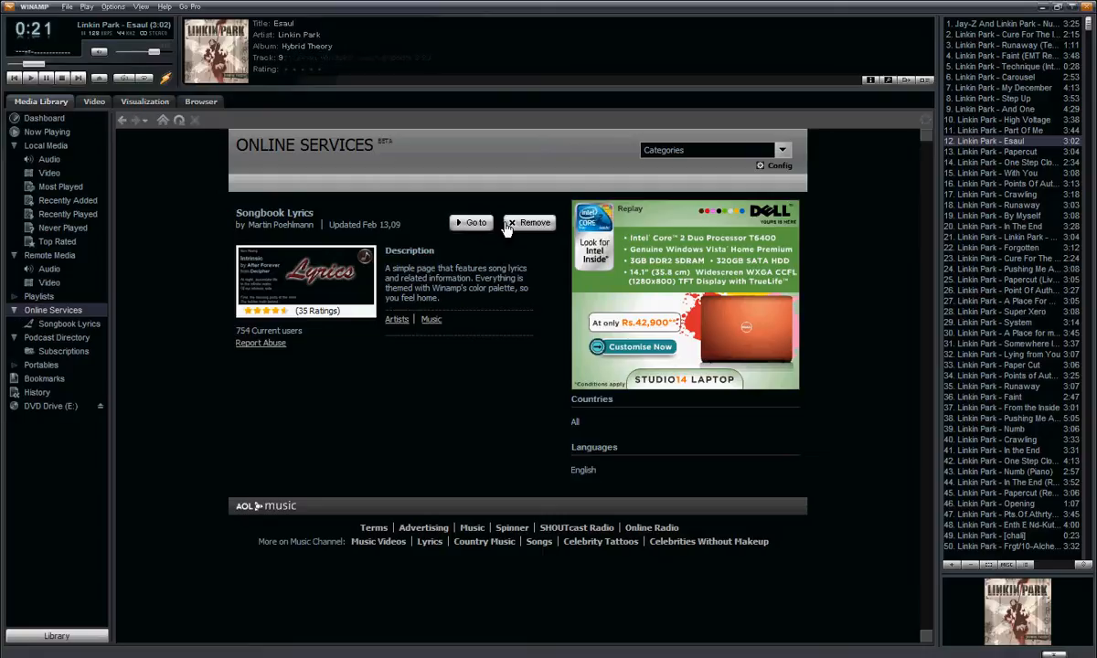
pyautogui.moveTo(96, 332)
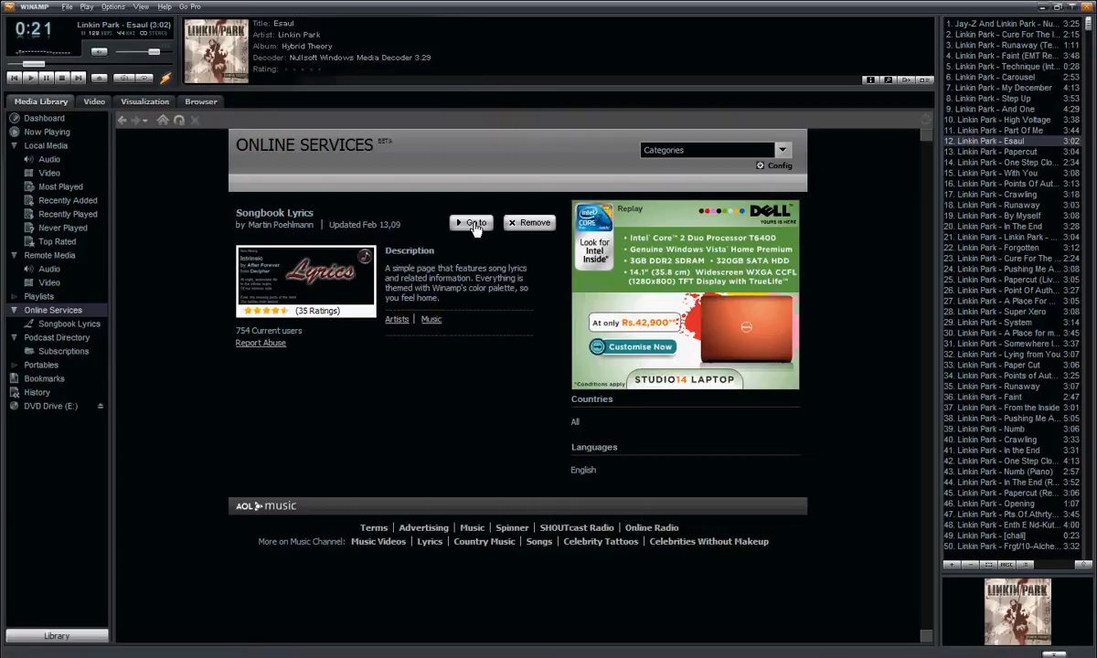
# Step: Open Songbook Lyrics and allow it to monitor playback and read the current song
pyautogui.click(471, 222)
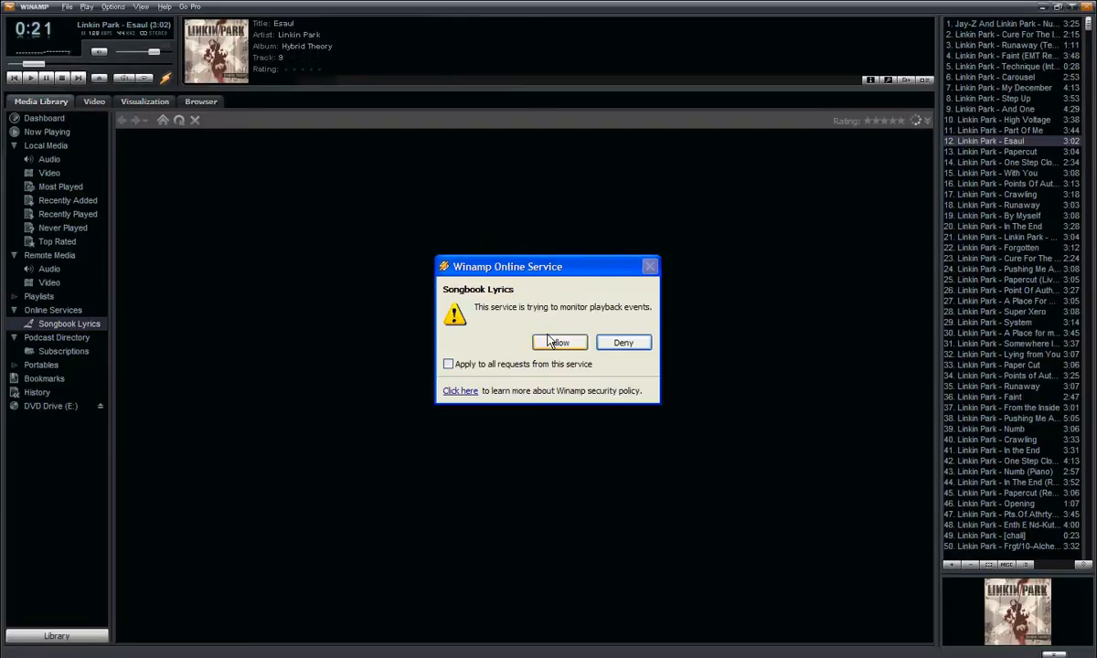
pyautogui.click(558, 342)
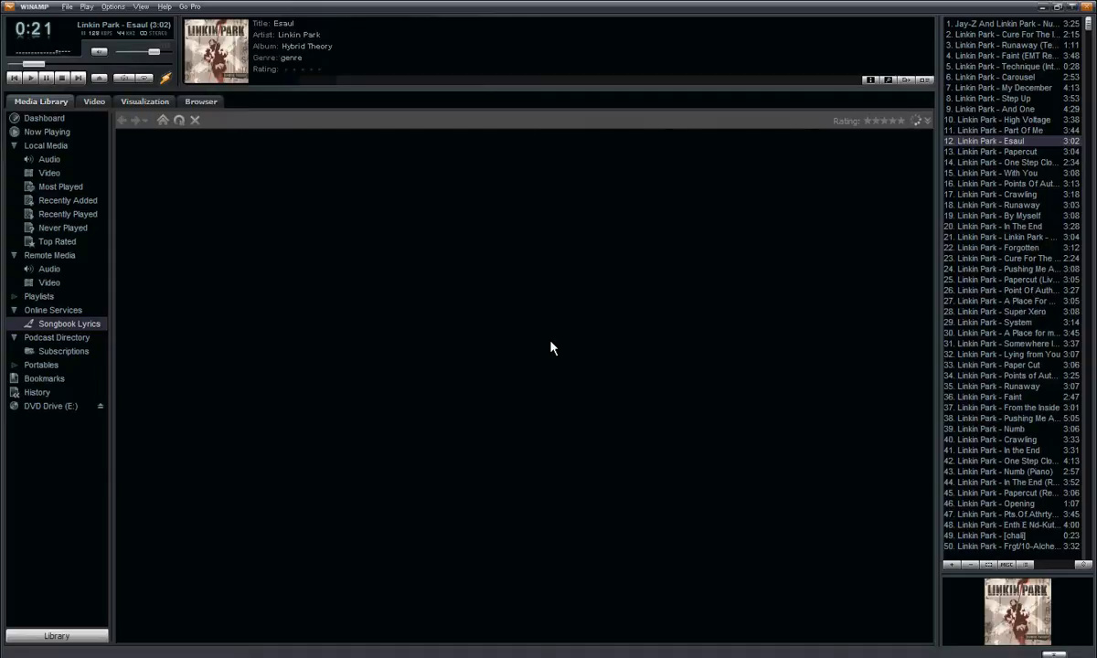
pyautogui.click(69, 324)
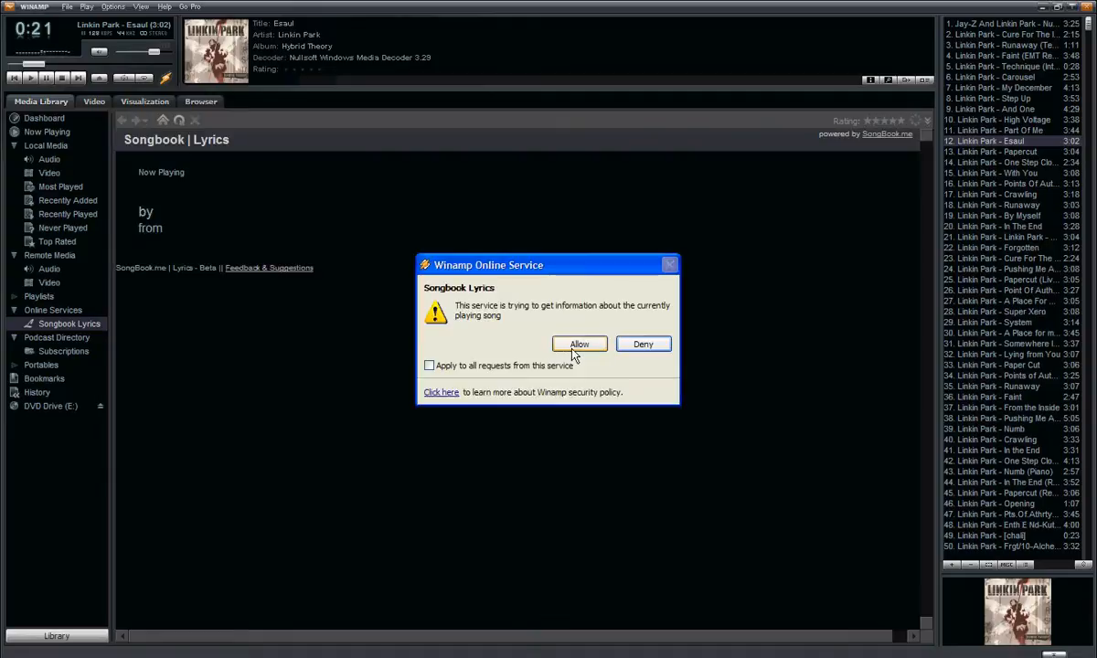
pyautogui.click(580, 344)
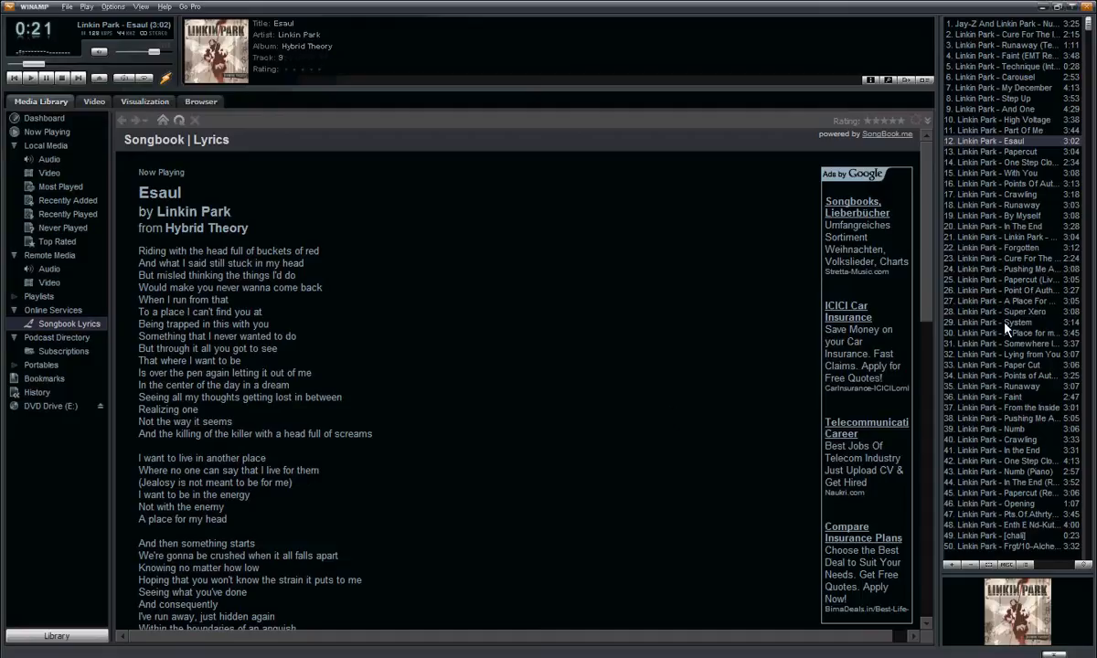
# Step: Play Linkin Park's 'System' from the playlist editor
pyautogui.click(1000, 322)
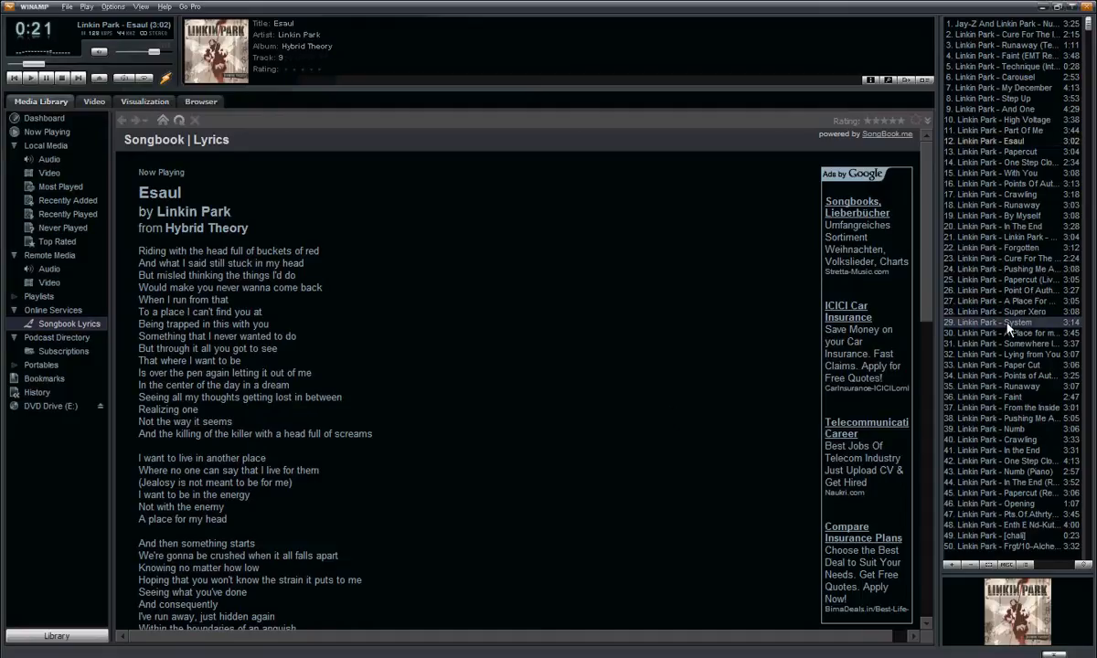
pyautogui.doubleClick(1005, 322)
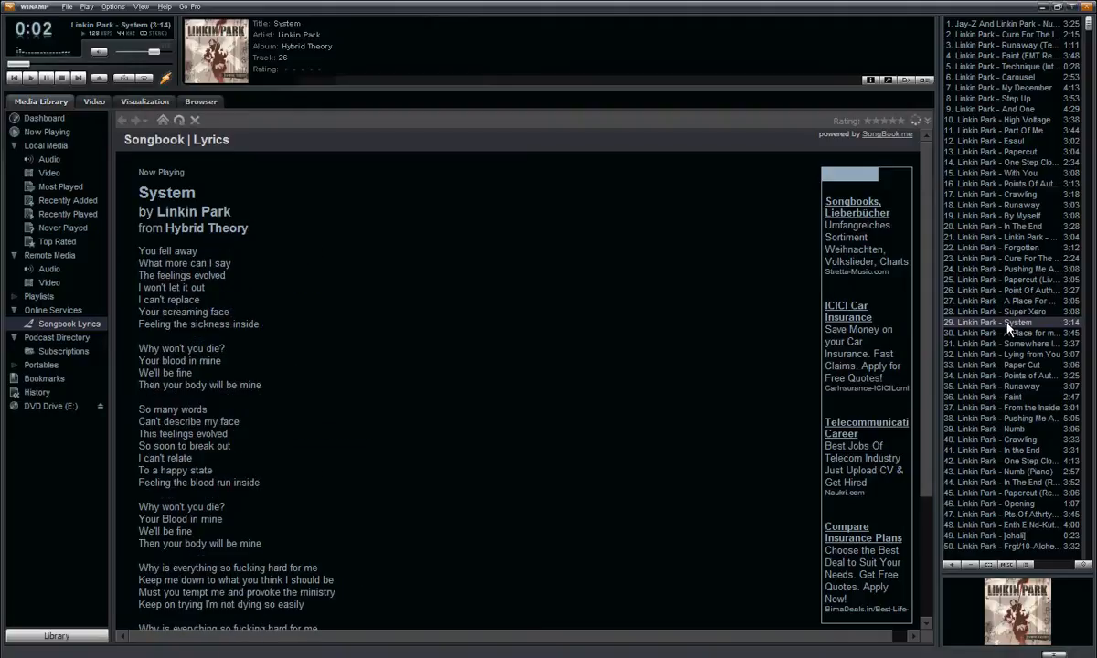
pyautogui.moveTo(374, 341)
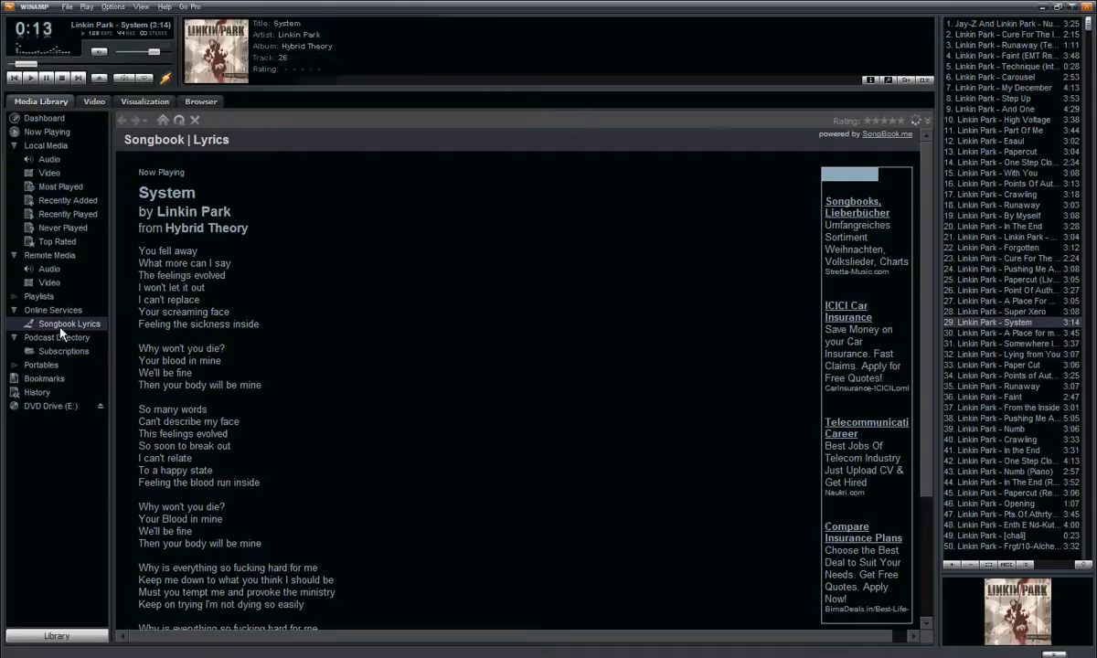
pyautogui.rightClick(68, 325)
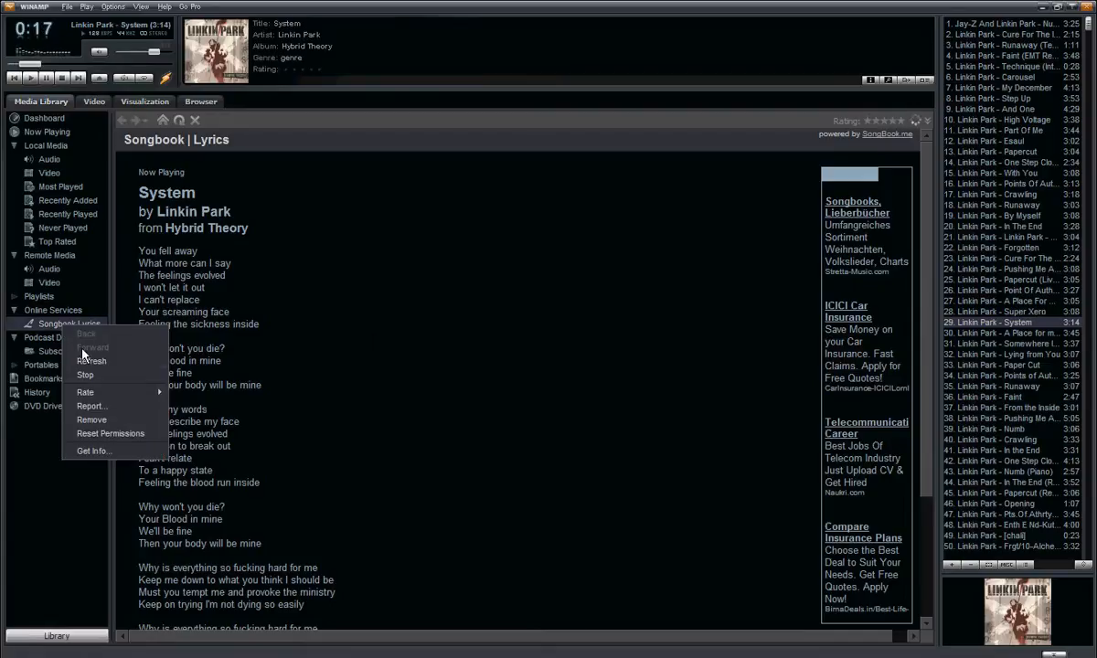
pyautogui.moveTo(85, 392)
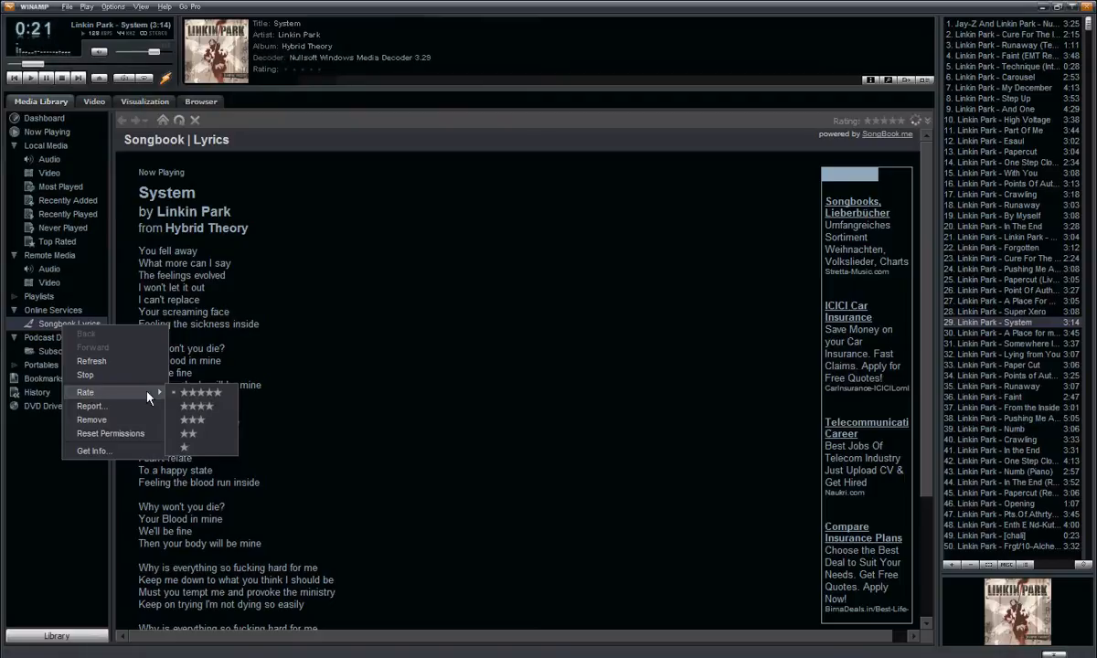
pyautogui.moveTo(192, 419)
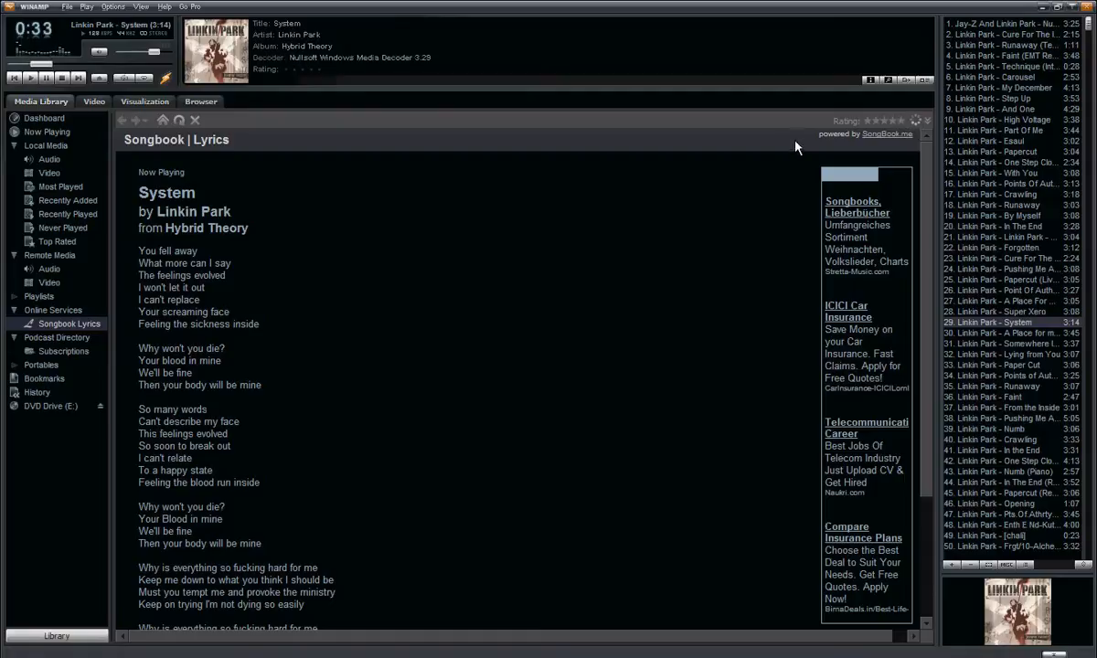
pyautogui.moveTo(716, 210)
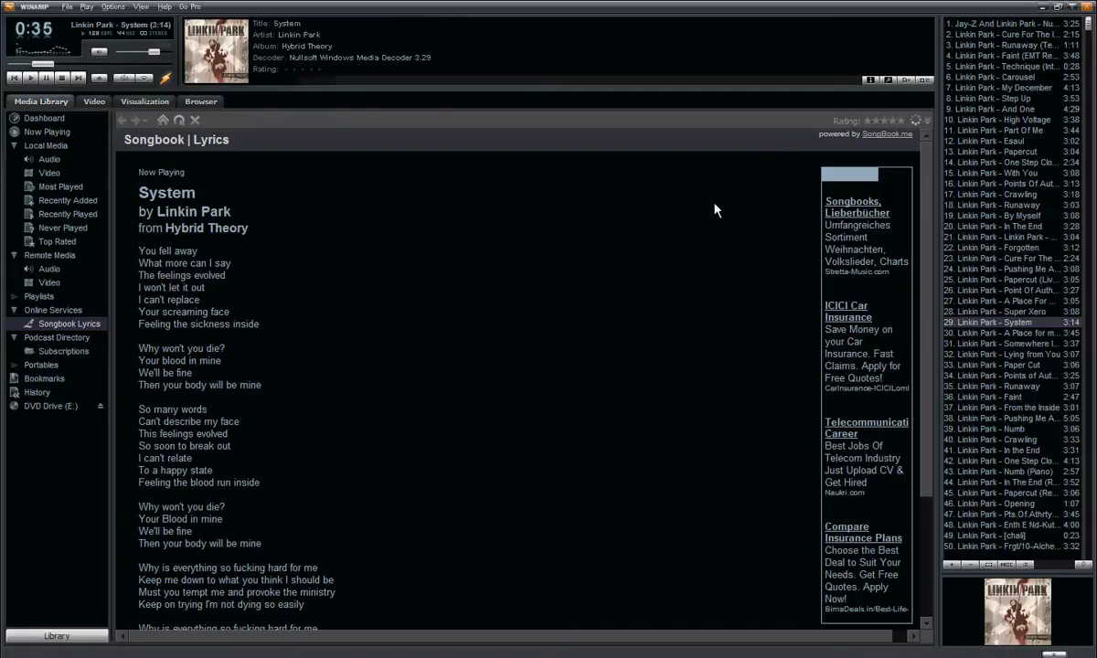